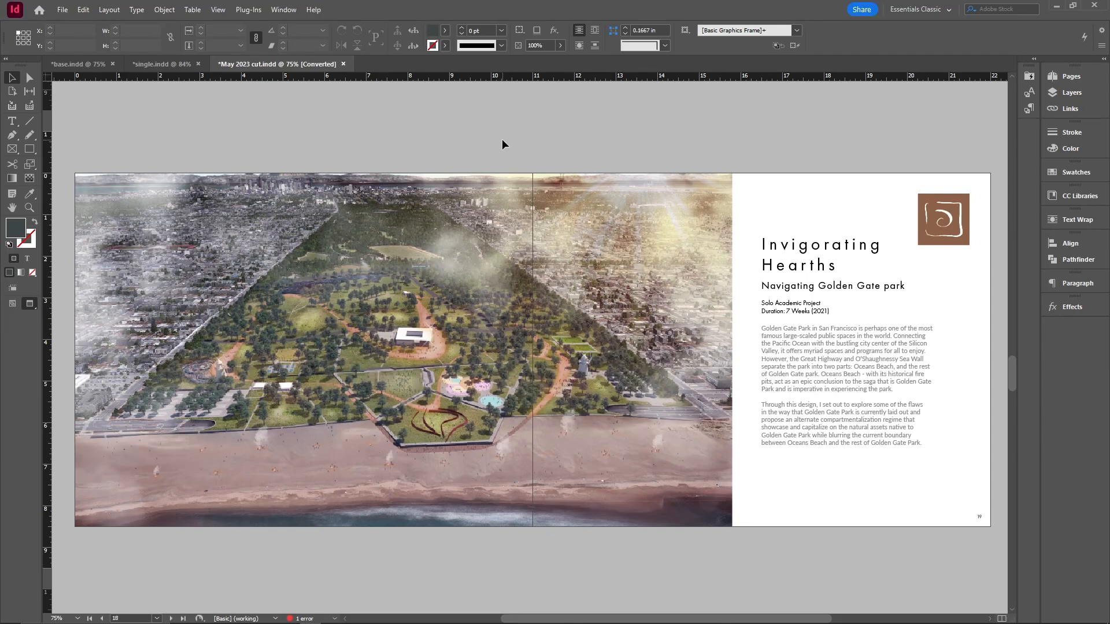
left_click(403, 347)
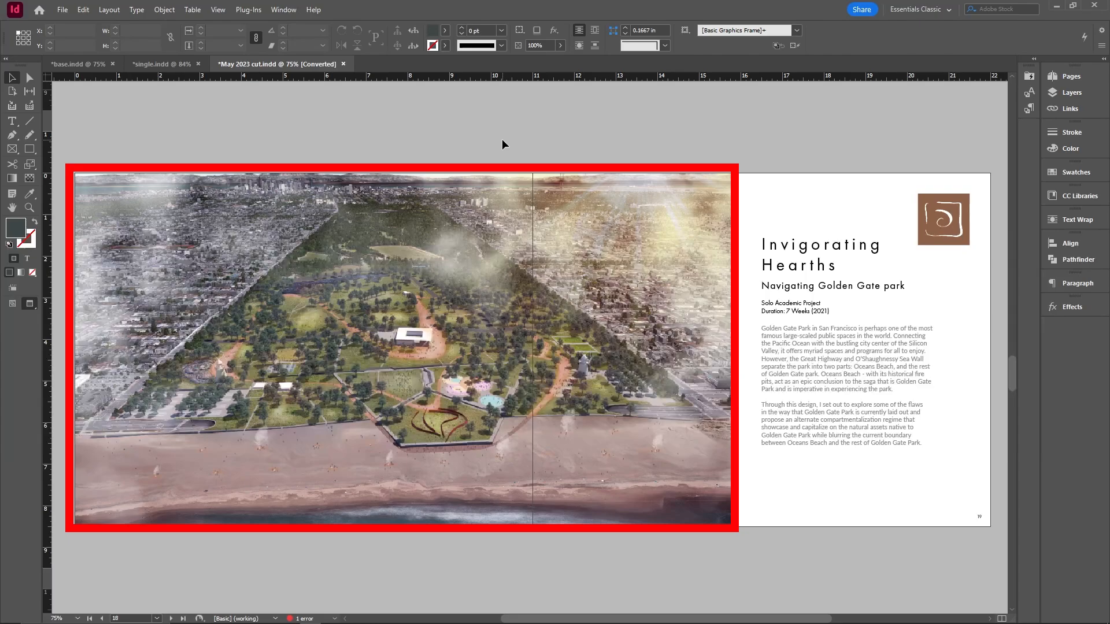